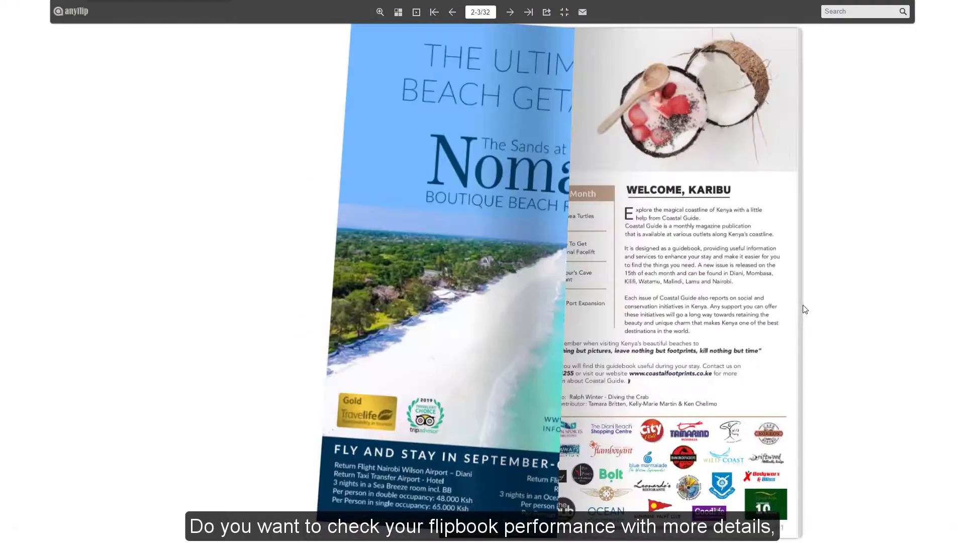
# Advance the coastal guide flipbook spread by spread from pages 2-3 to 14-15
pyautogui.click(510, 12)
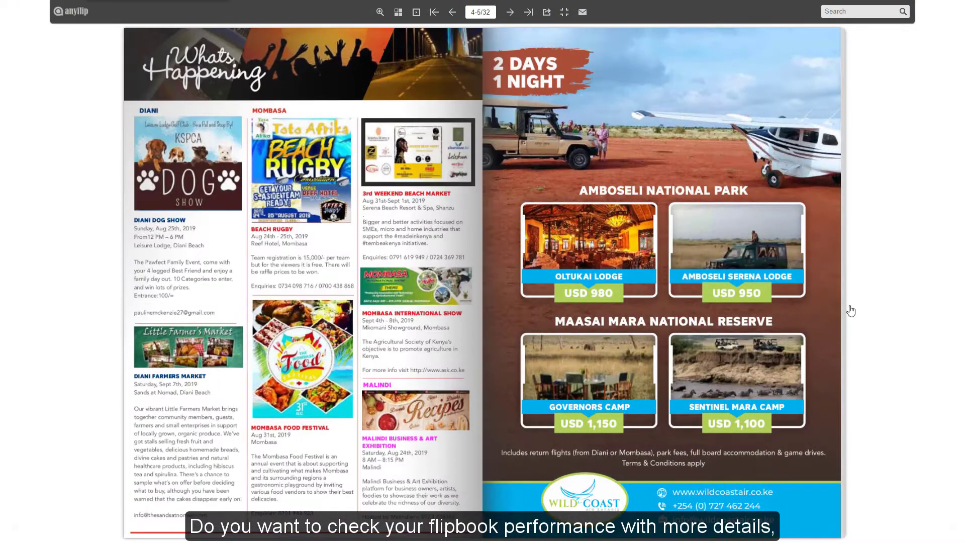
pyautogui.click(510, 12)
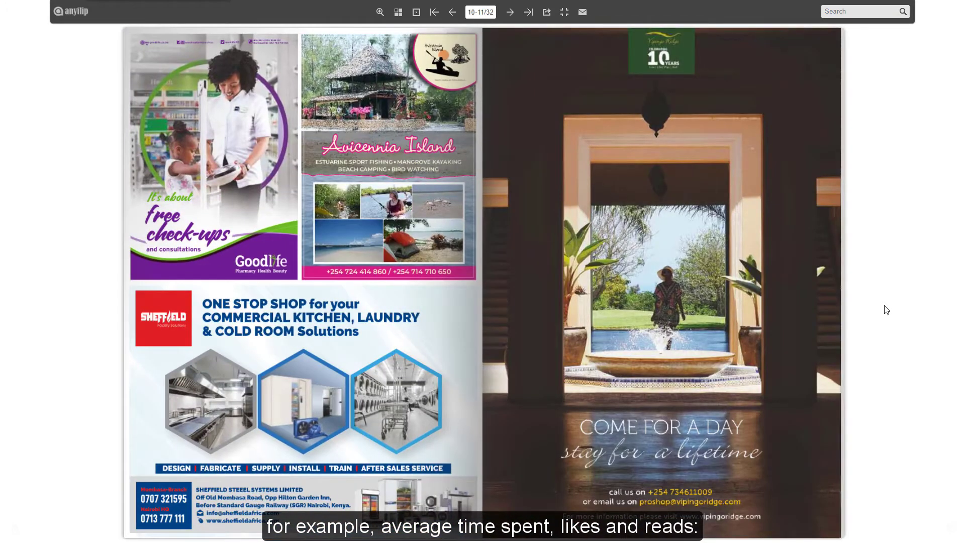
pyautogui.click(511, 12)
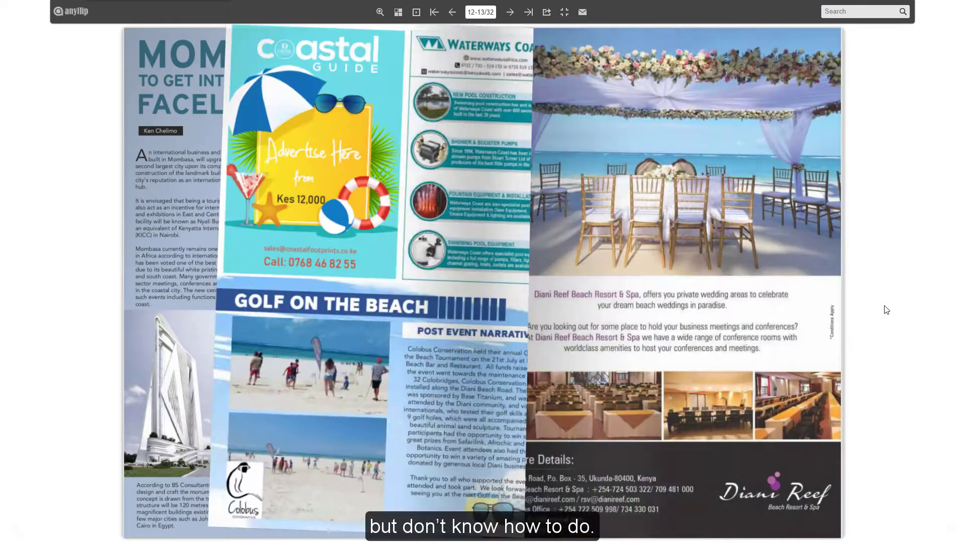
pyautogui.click(515, 12)
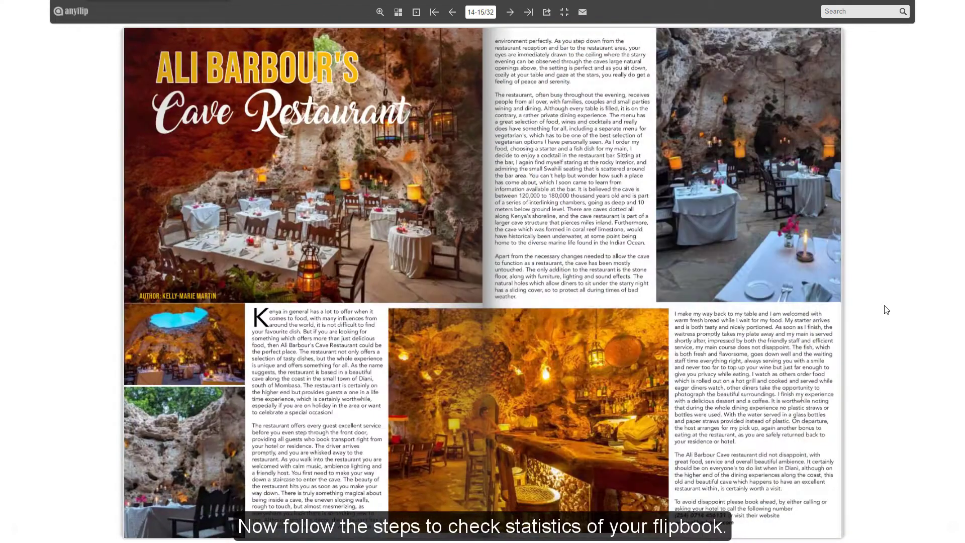
pyautogui.click(510, 12)
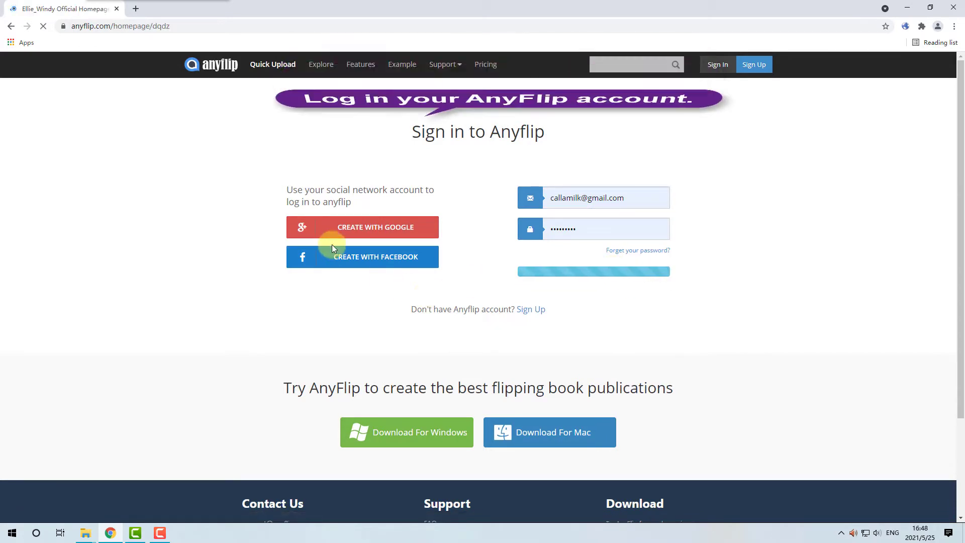
# Finish signing in and show the My Flips folders: Default, Milk and Education
pyautogui.click(593, 271)
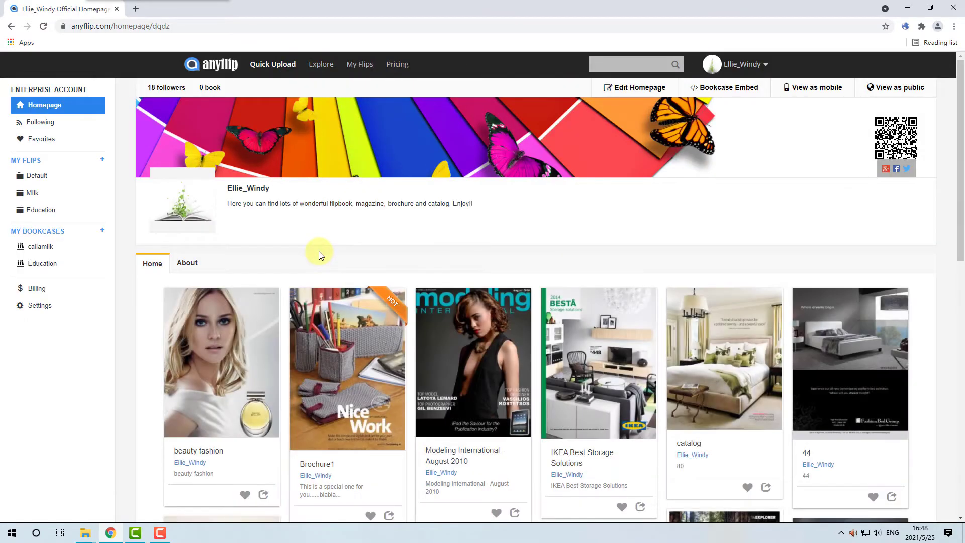
pyautogui.click(26, 159)
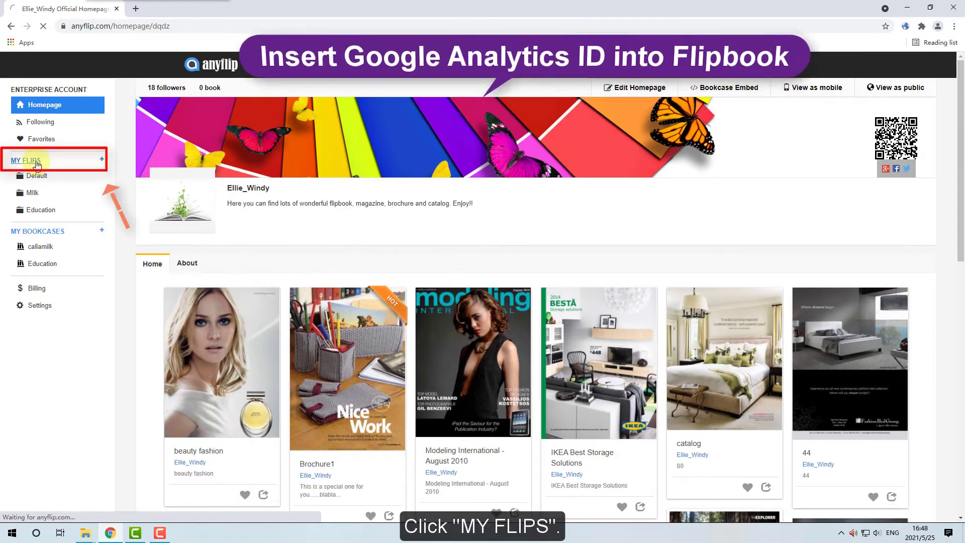
pyautogui.click(29, 160)
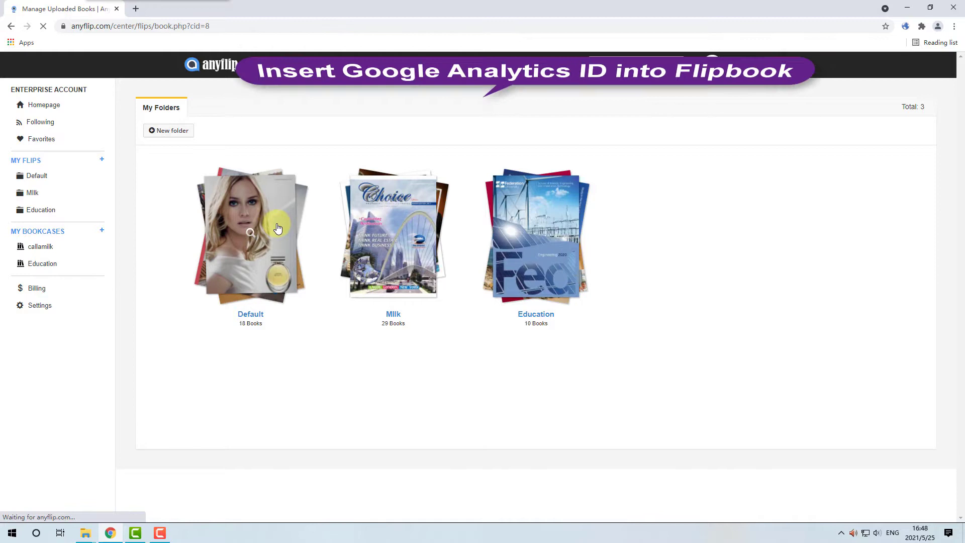
# Enter the Default folder and start editing the 17-SnowExperts_Magazine_02-2019_EN flipbook
pyautogui.click(251, 233)
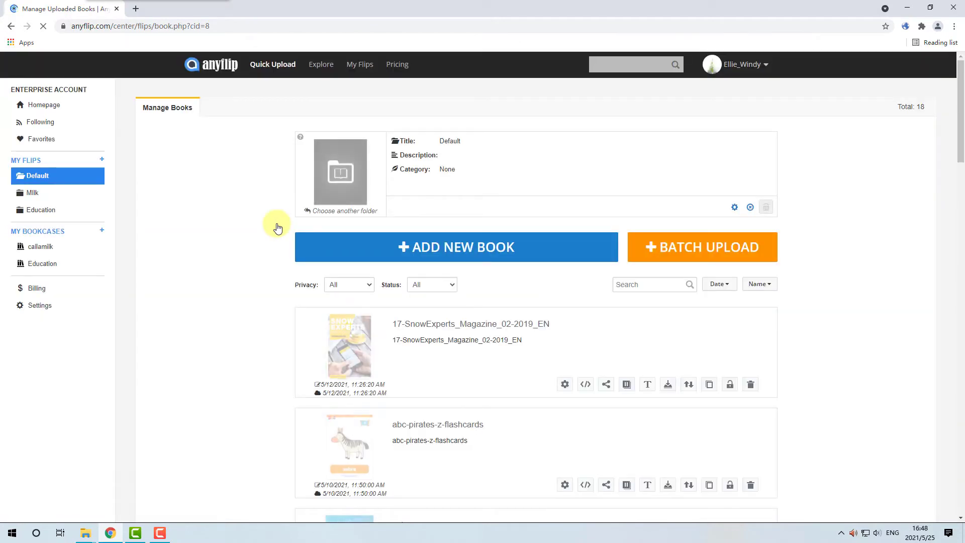
pyautogui.moveTo(565, 384)
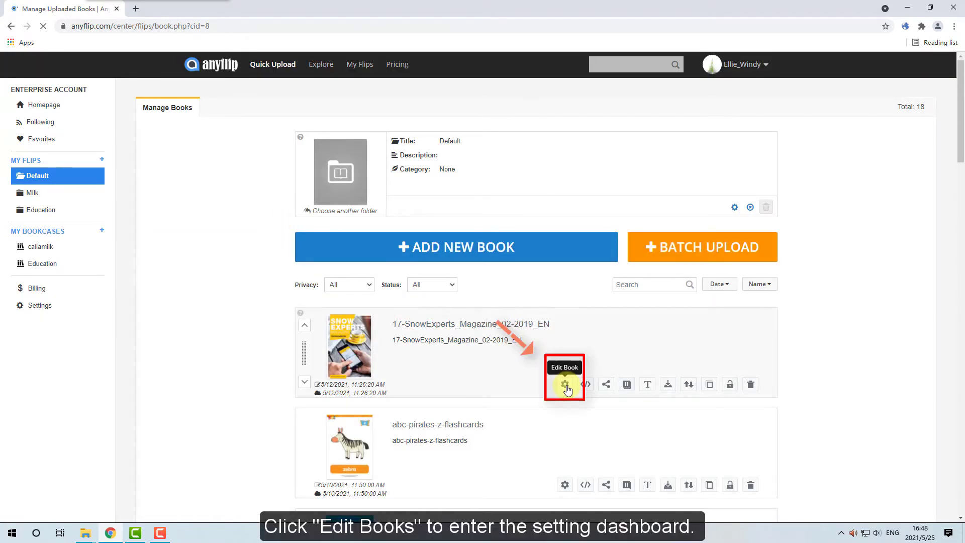
pyautogui.click(565, 384)
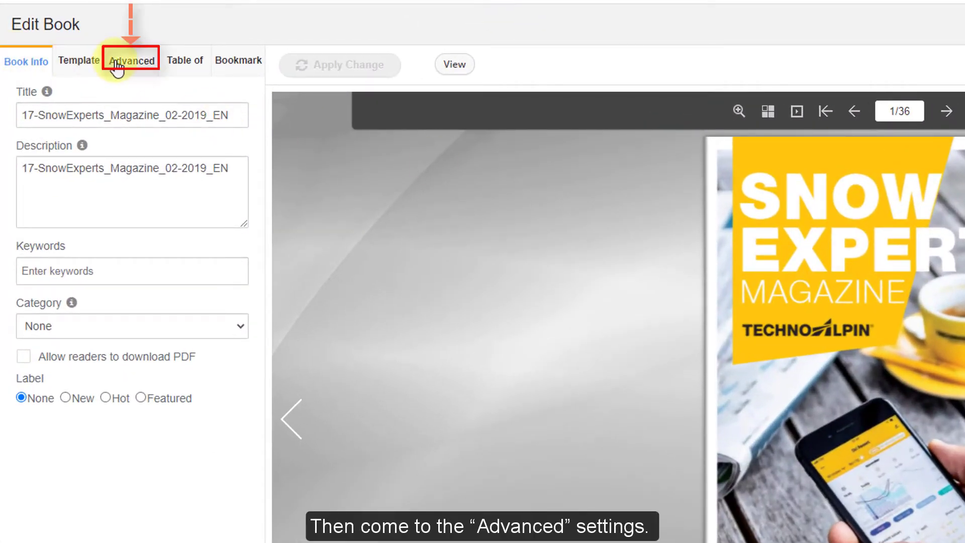
# Enter Google Analytics ID UA-7855207-1 in the Advanced HTML link settings and apply it
pyautogui.click(132, 60)
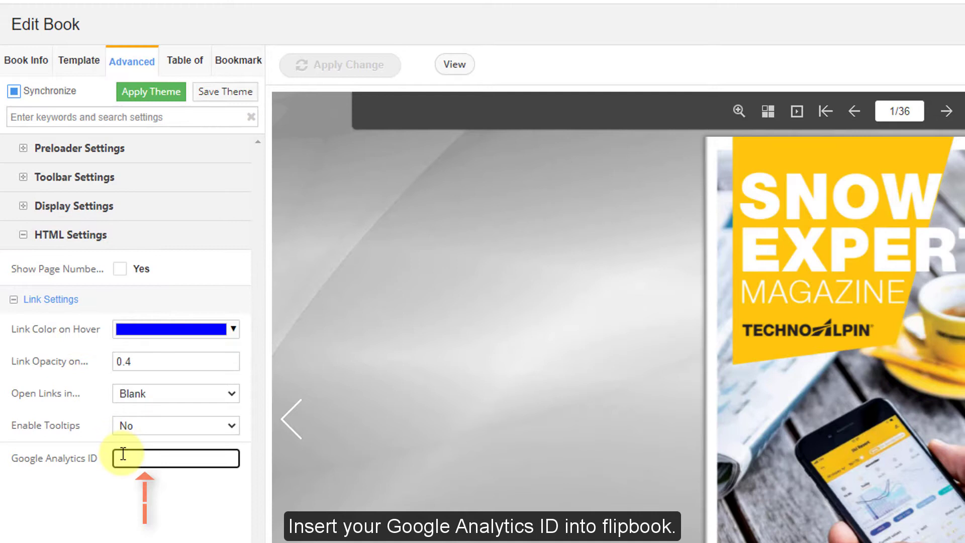
pyautogui.write('UA-7855207-1')
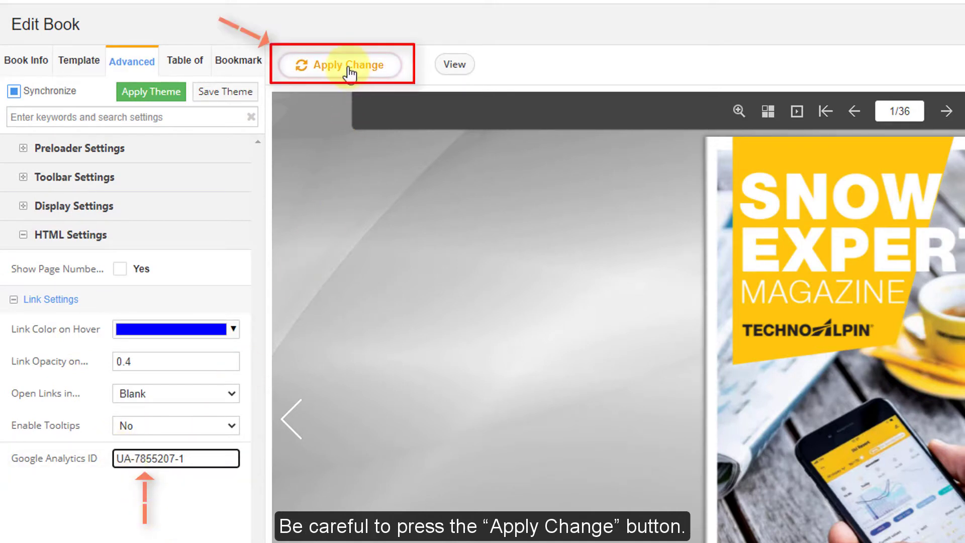
pyautogui.click(342, 68)
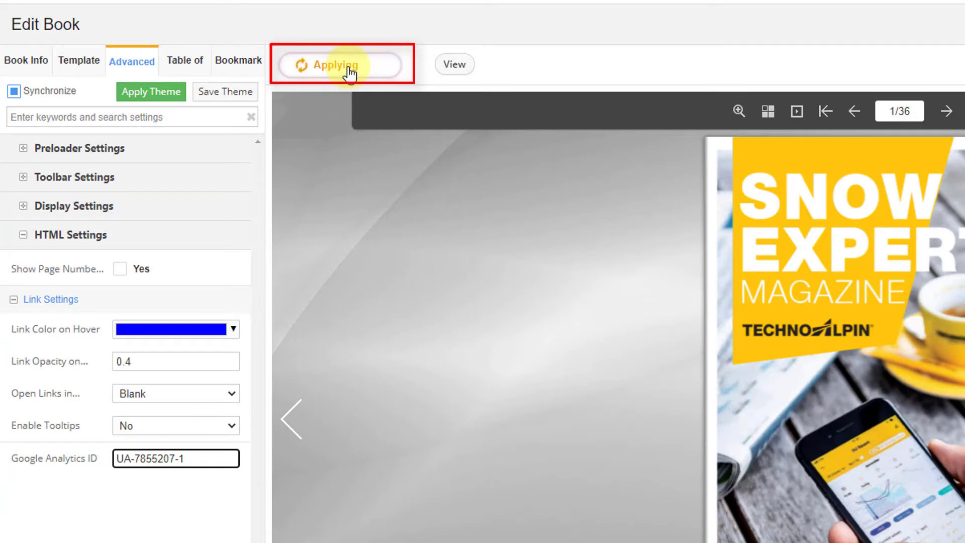
pyautogui.moveTo(380, 103)
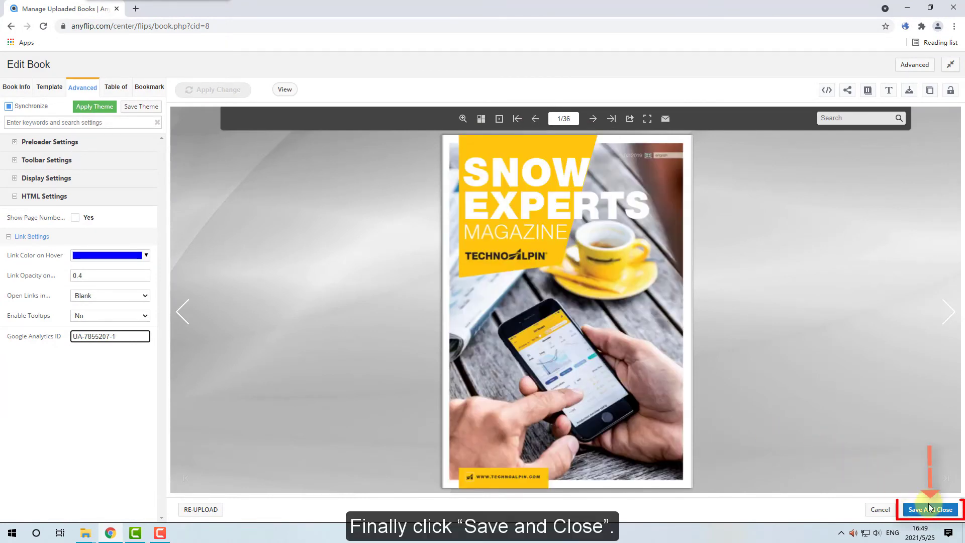
# Save and close the Edit Book window, then turn to the coastal guide's next spread
pyautogui.click(929, 509)
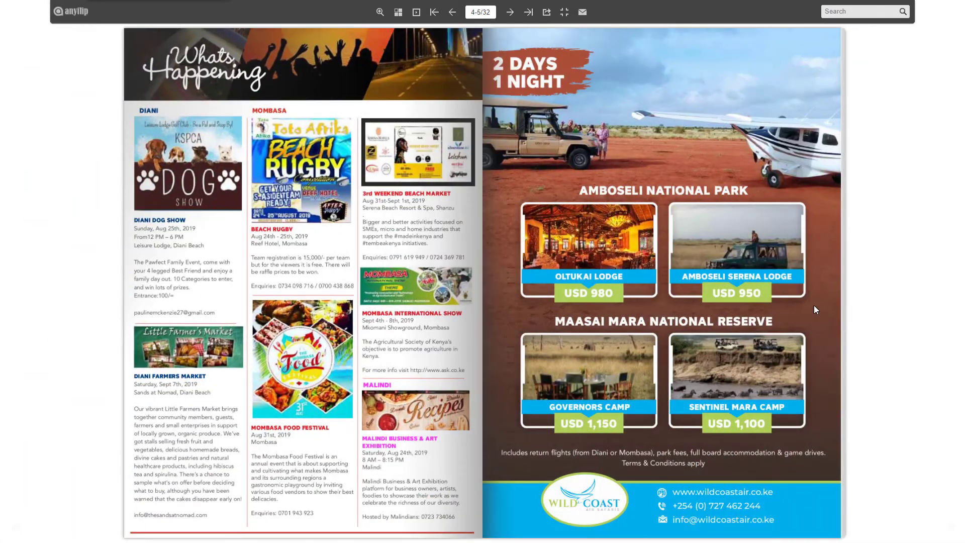
pyautogui.click(510, 12)
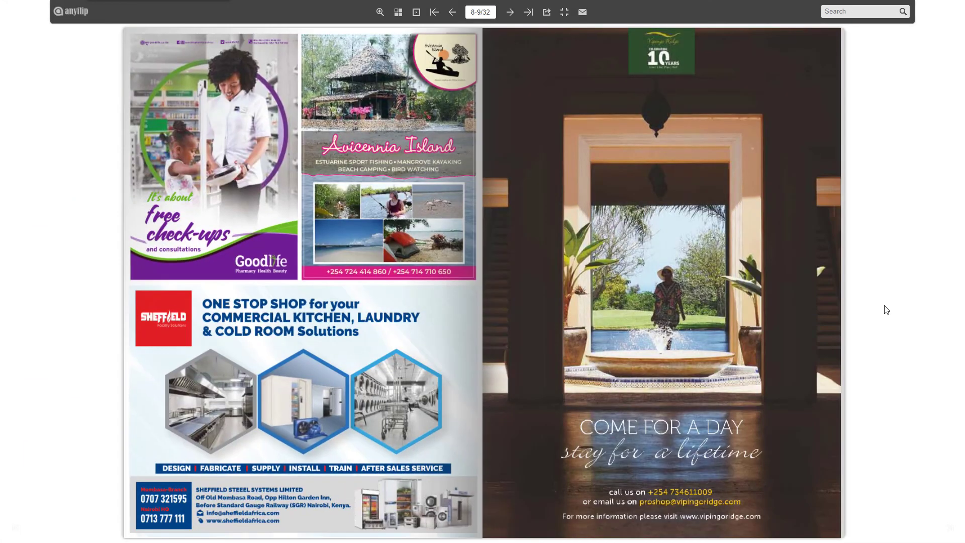